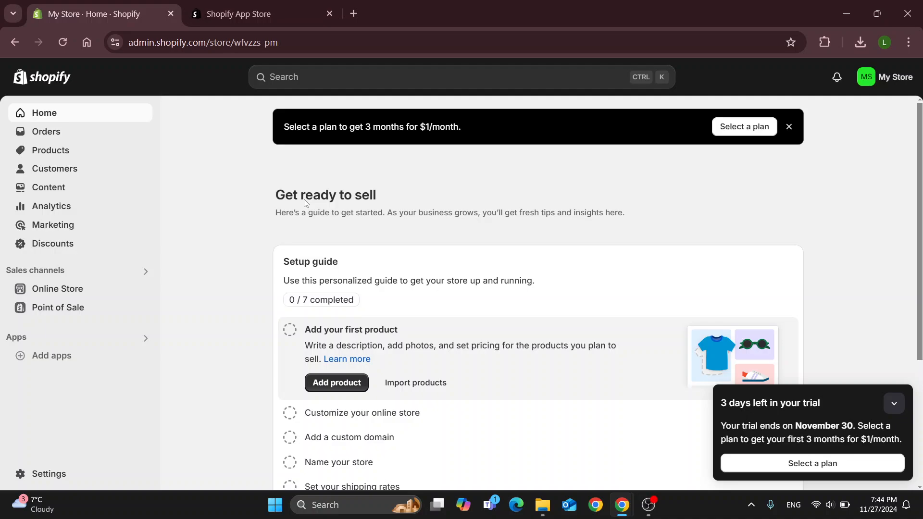
pyautogui.moveTo(240, 327)
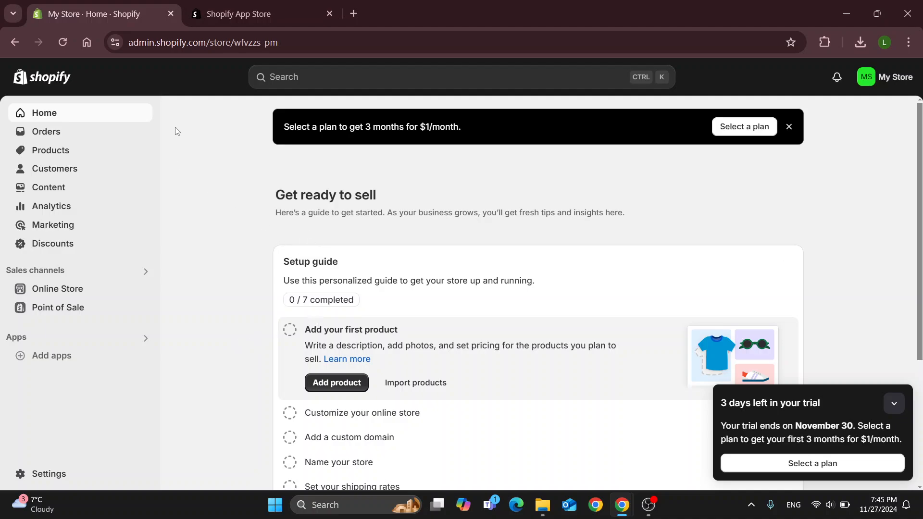
pyautogui.moveTo(205, 264)
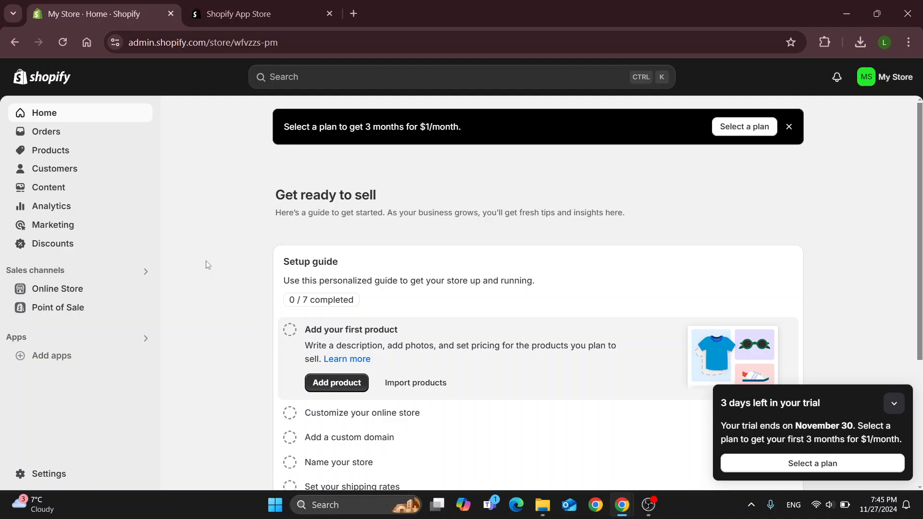
pyautogui.moveTo(237, 297)
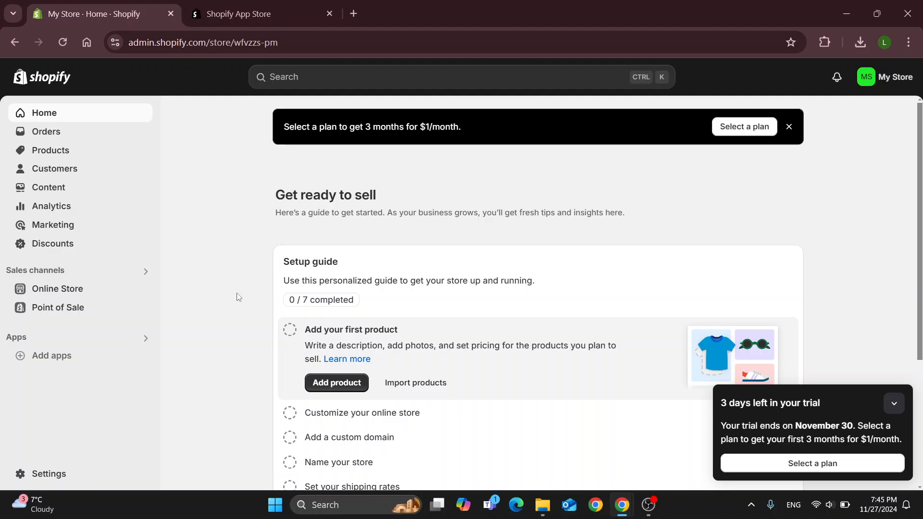
pyautogui.moveTo(248, 300)
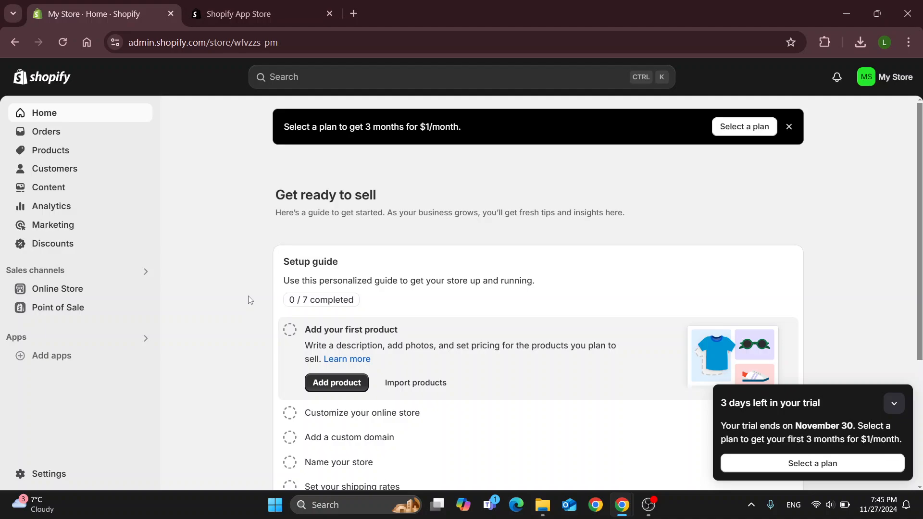
pyautogui.moveTo(261, 289)
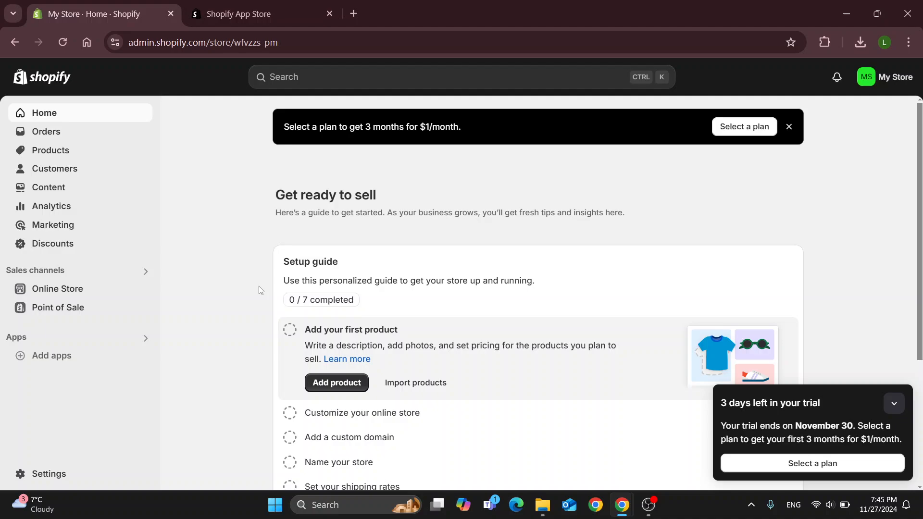
pyautogui.moveTo(185, 72)
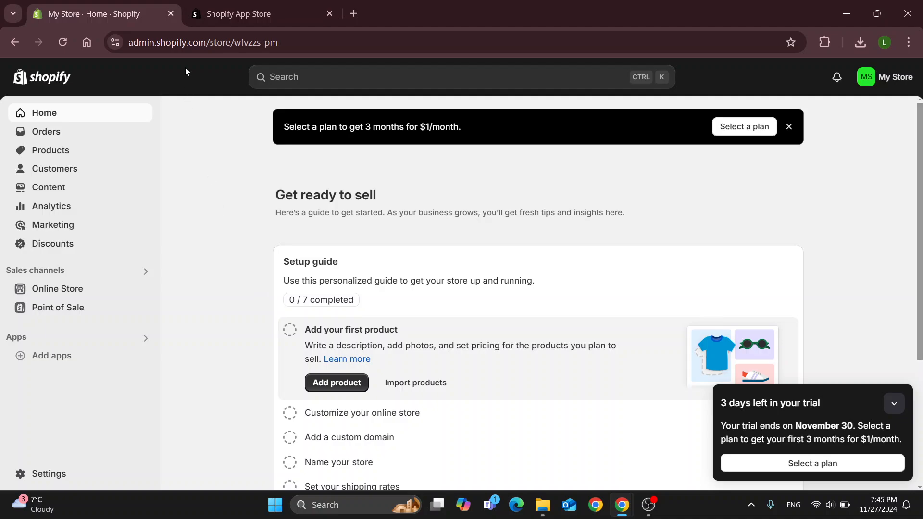
pyautogui.moveTo(180, 74)
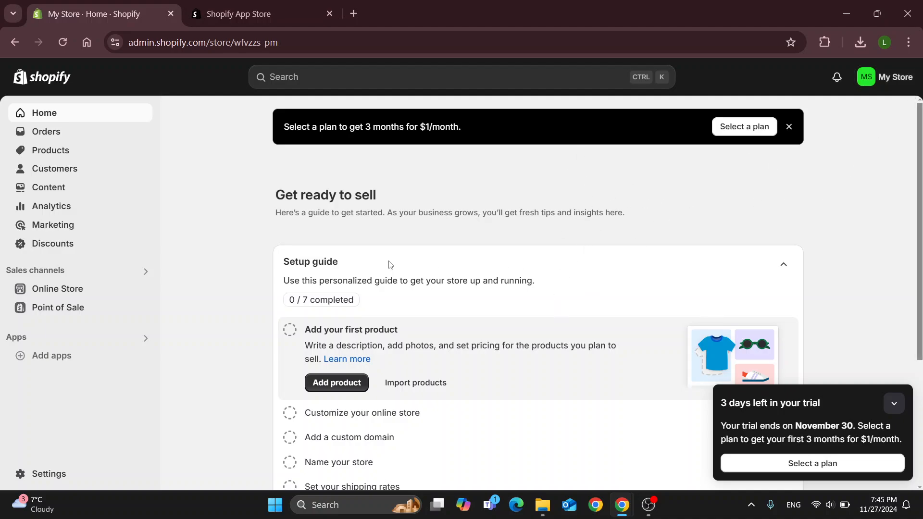
pyautogui.moveTo(227, 227)
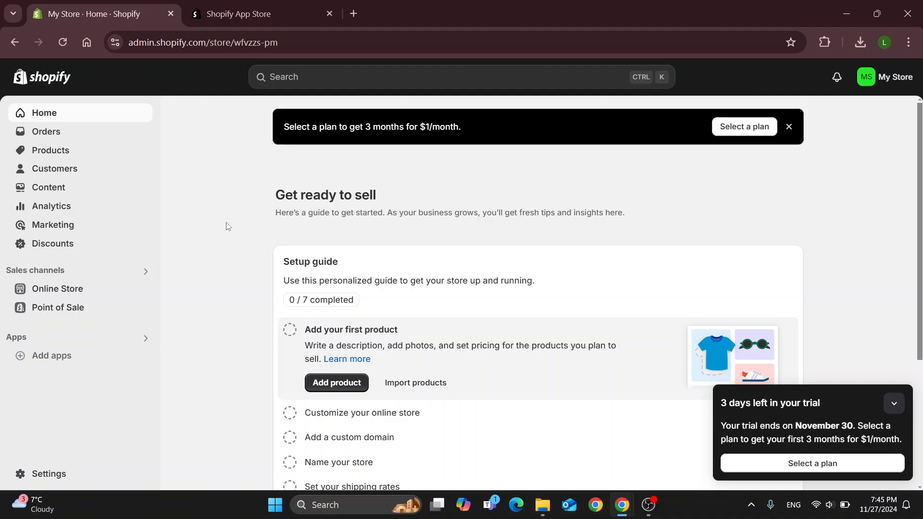
pyautogui.moveTo(148, 183)
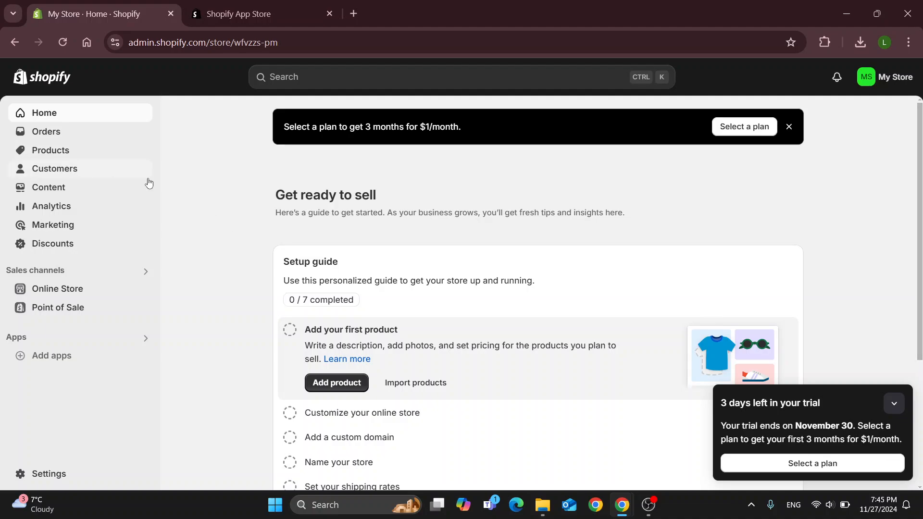
pyautogui.moveTo(200, 212)
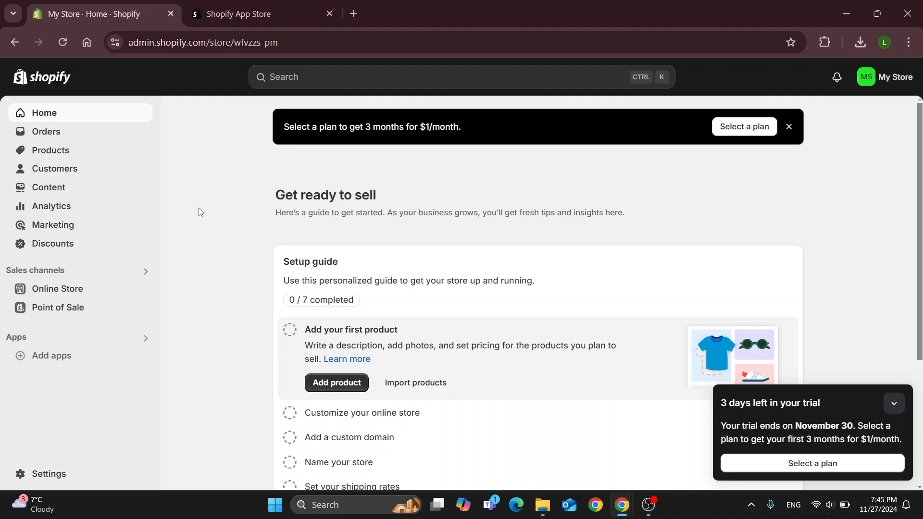
pyautogui.moveTo(189, 253)
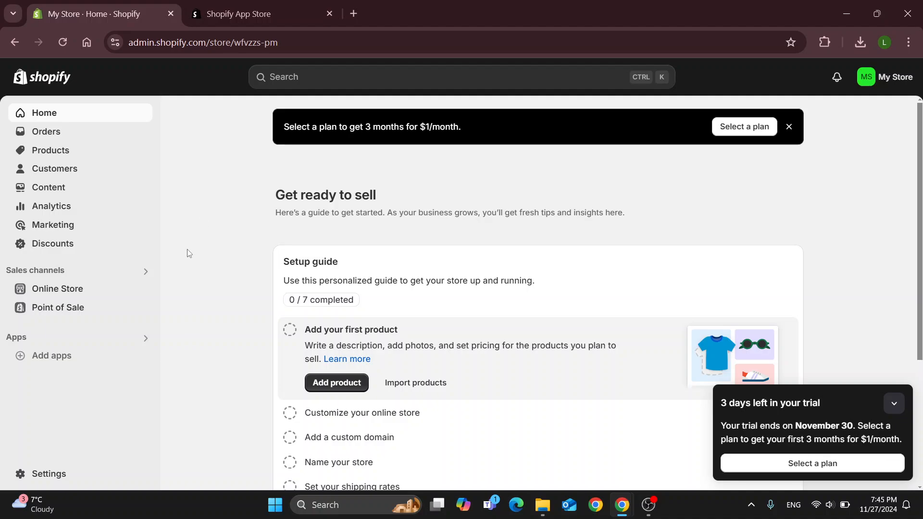
pyautogui.moveTo(49, 347)
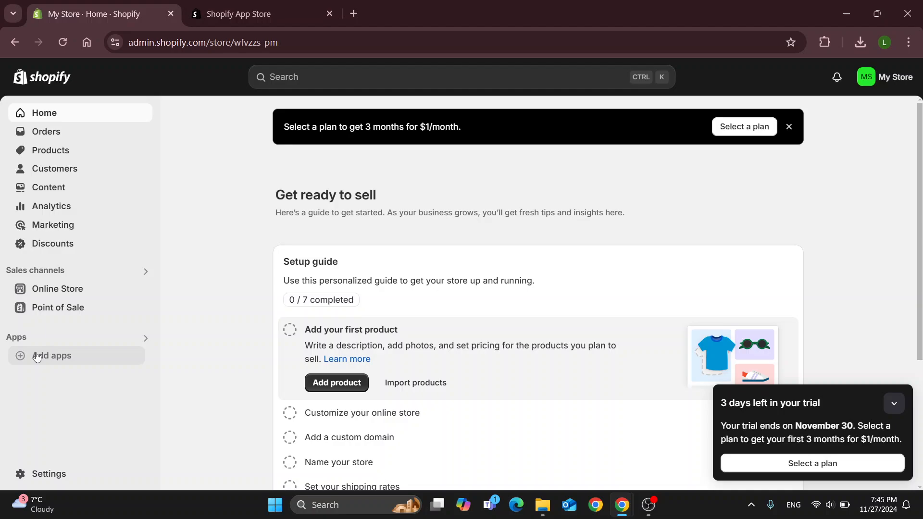
# - Show the Picked for you apps and reveal the Made by Shopify section
pyautogui.click(52, 356)
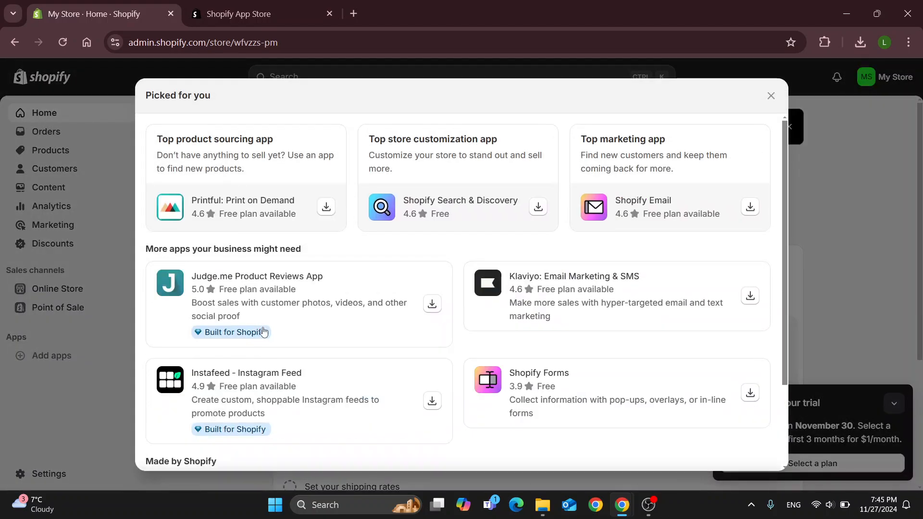
pyautogui.moveTo(261, 356)
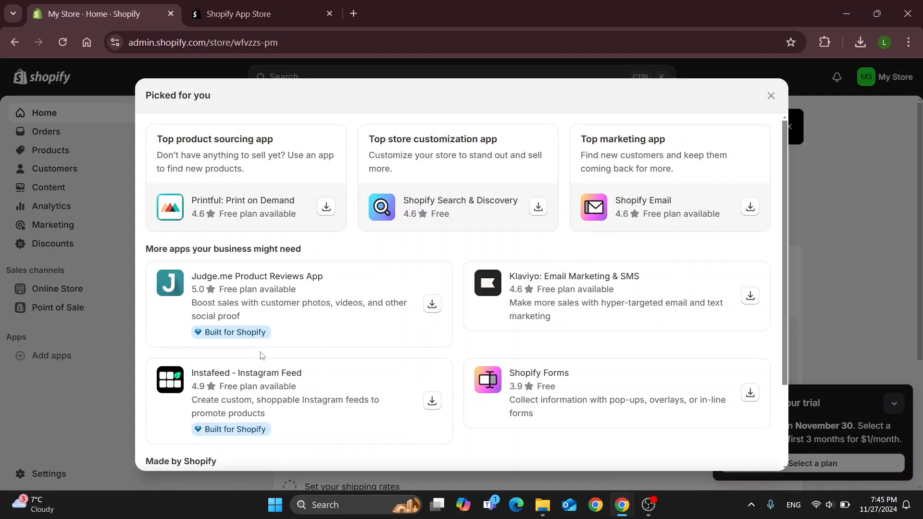
pyautogui.scroll(-3)
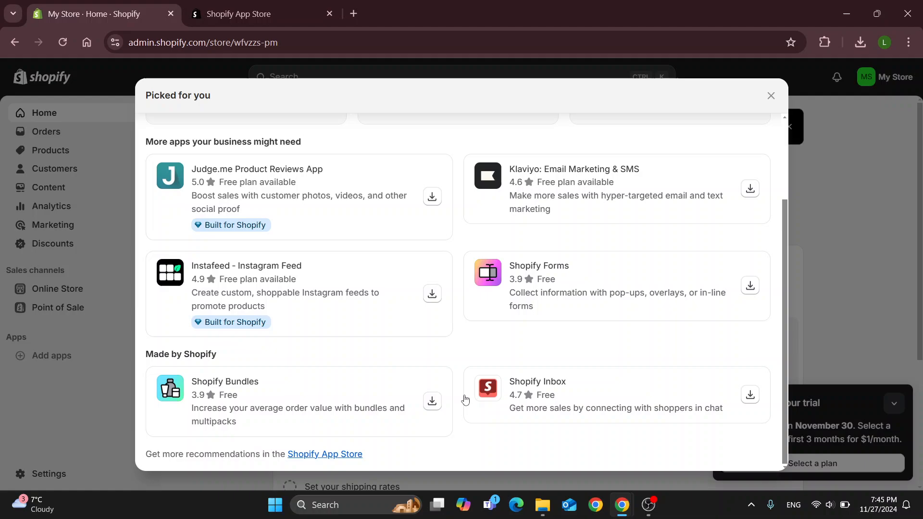
pyautogui.moveTo(325, 453)
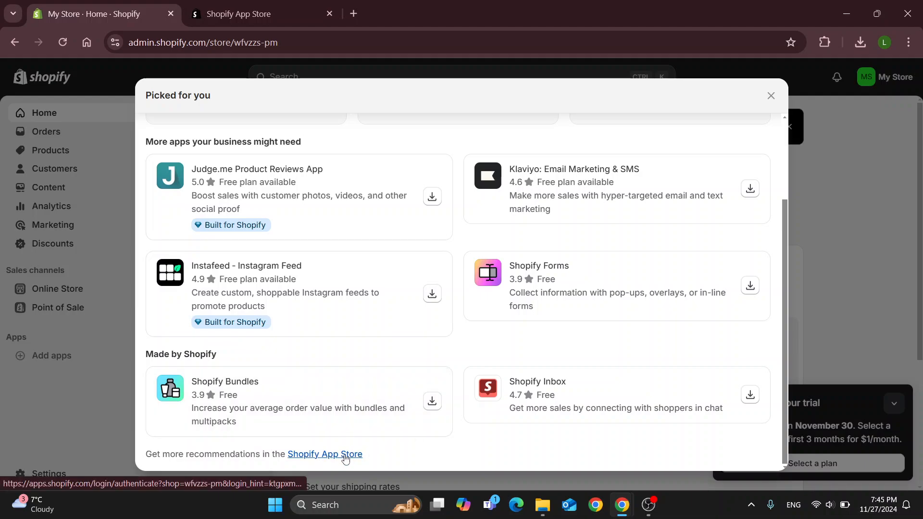
# - Go to the full Shopify App Store home and browse apps popular with similar stores
pyautogui.click(325, 454)
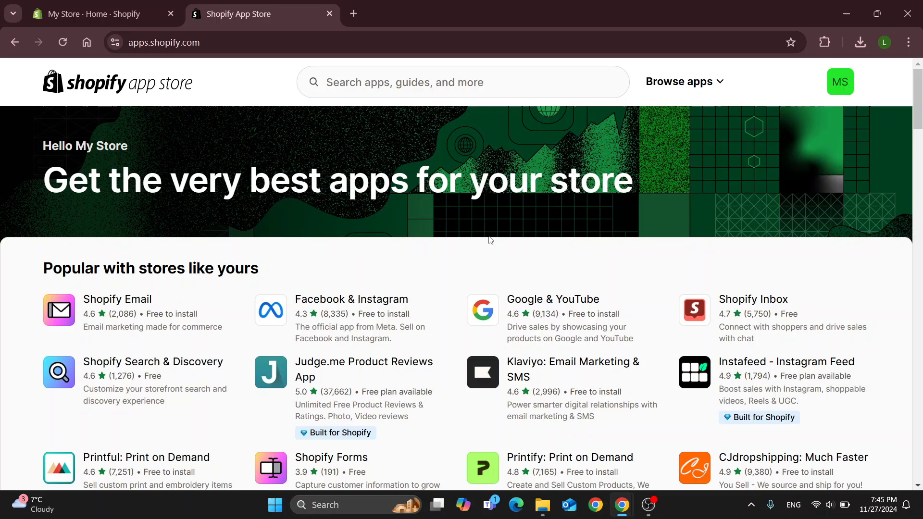
pyautogui.scroll(-3)
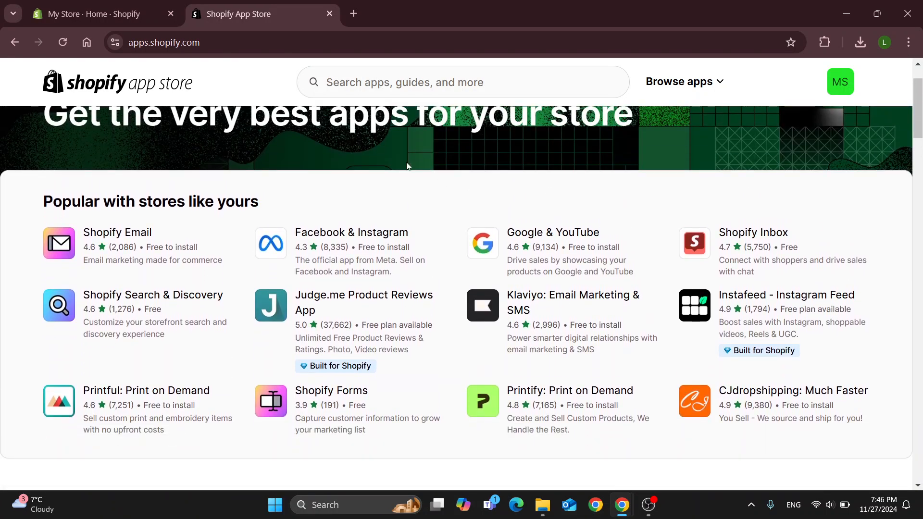
# - Search the app store for 'facebook pixel' via the suggestion from typing 'face'
pyautogui.click(462, 82)
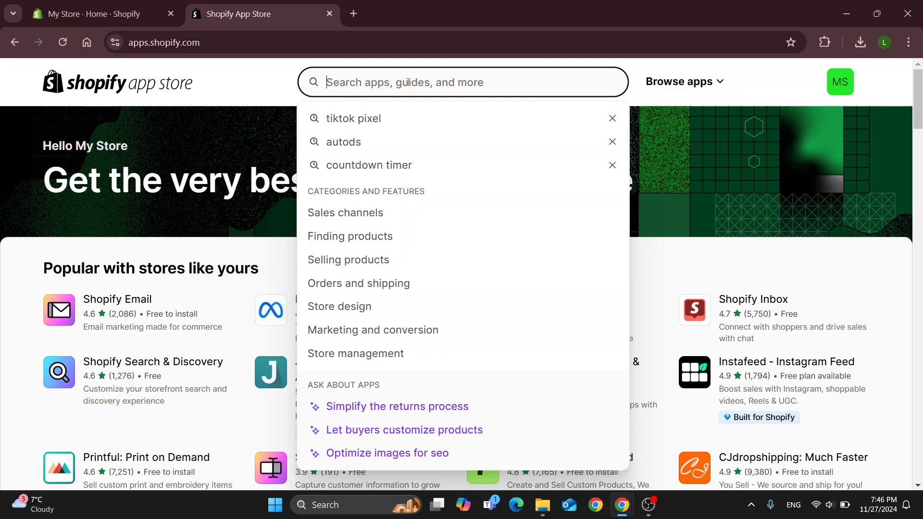
pyautogui.write('face')
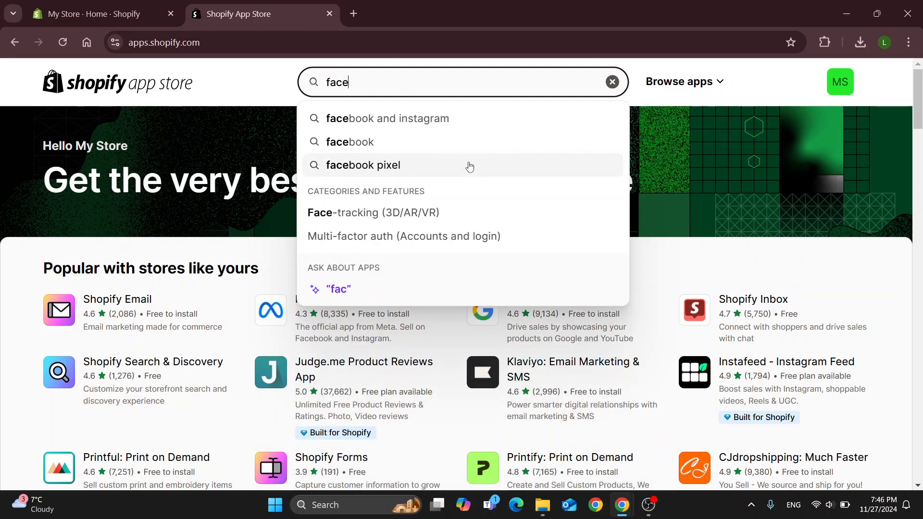
pyautogui.click(362, 164)
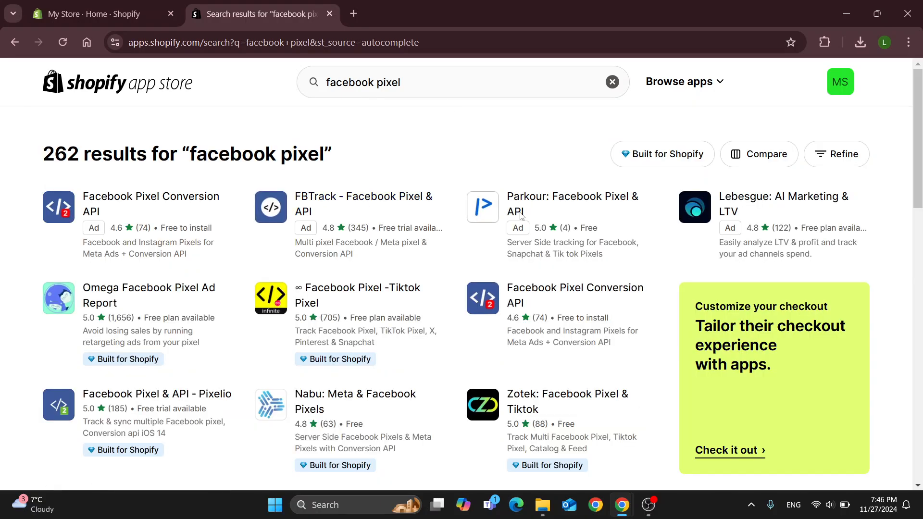
pyautogui.moveTo(357, 296)
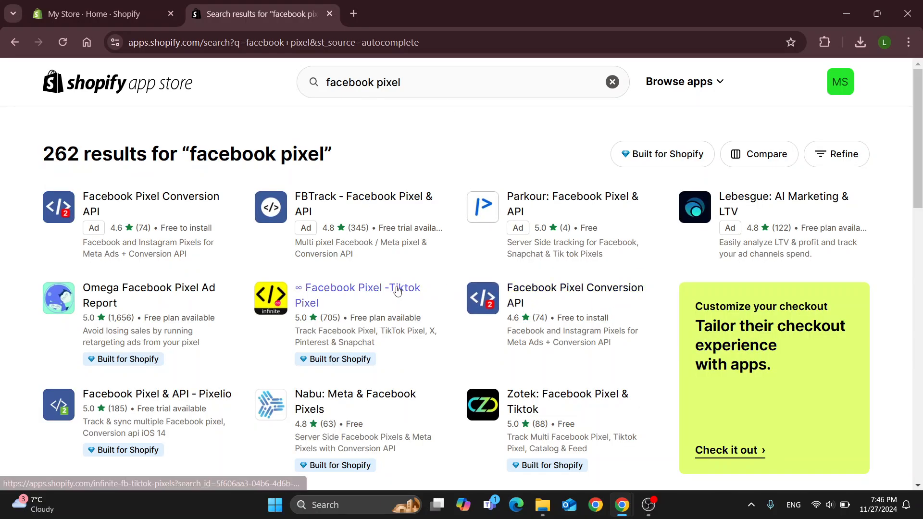
pyautogui.moveTo(222, 242)
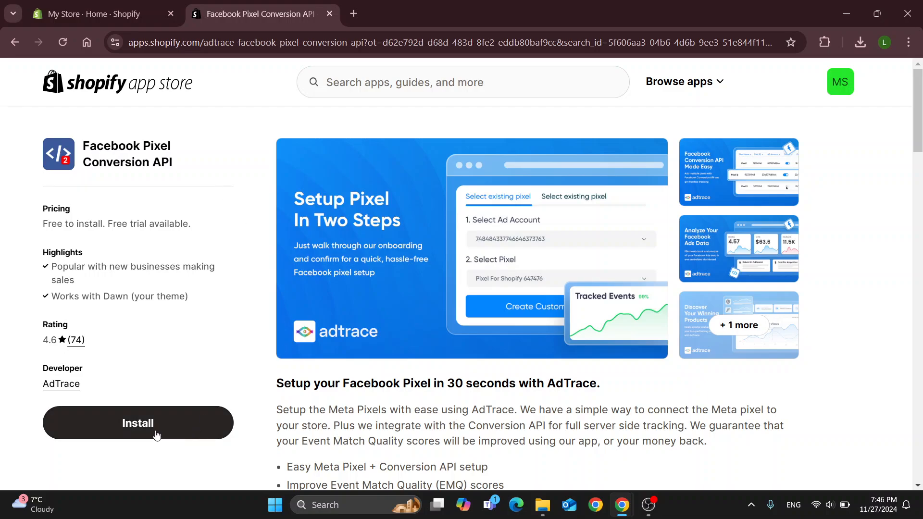
# - Install Facebook Pixel Conversion API, leaving its authorization tab open, and return to the admin Home
pyautogui.click(138, 423)
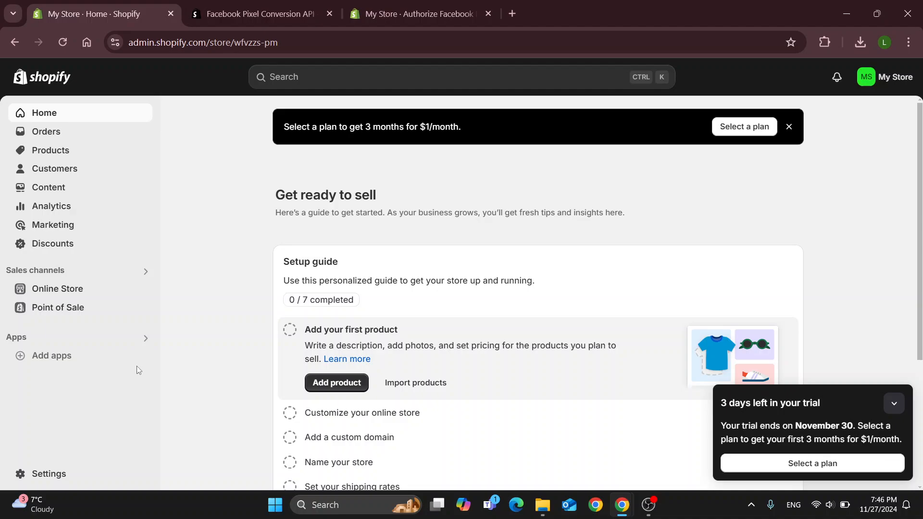
pyautogui.moveTo(51, 356)
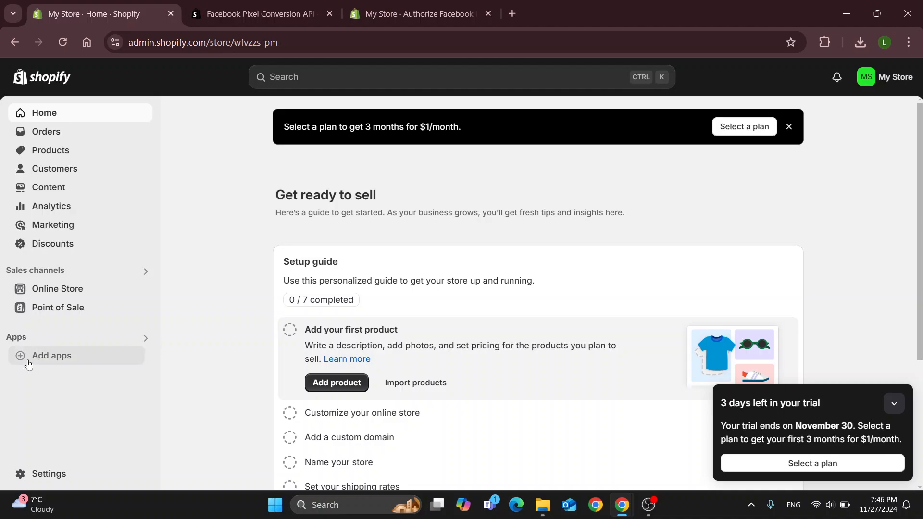
pyautogui.moveTo(69, 404)
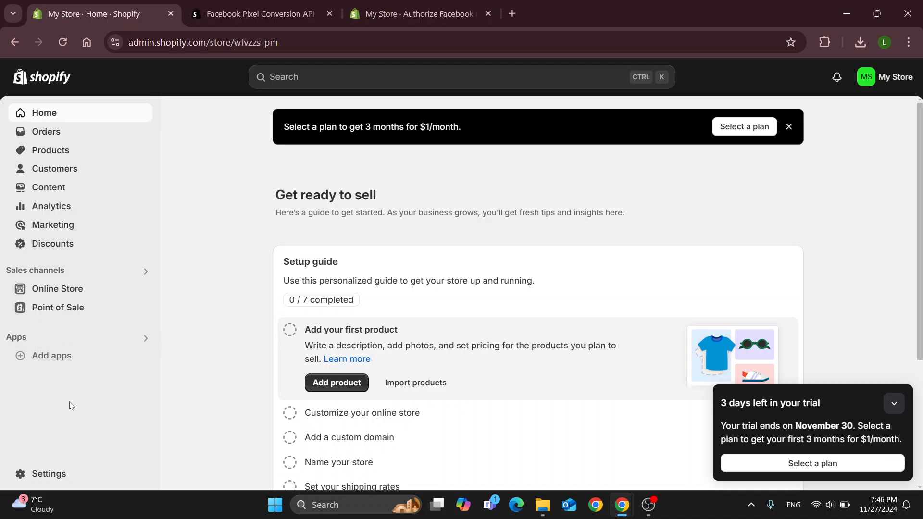
pyautogui.moveTo(219, 240)
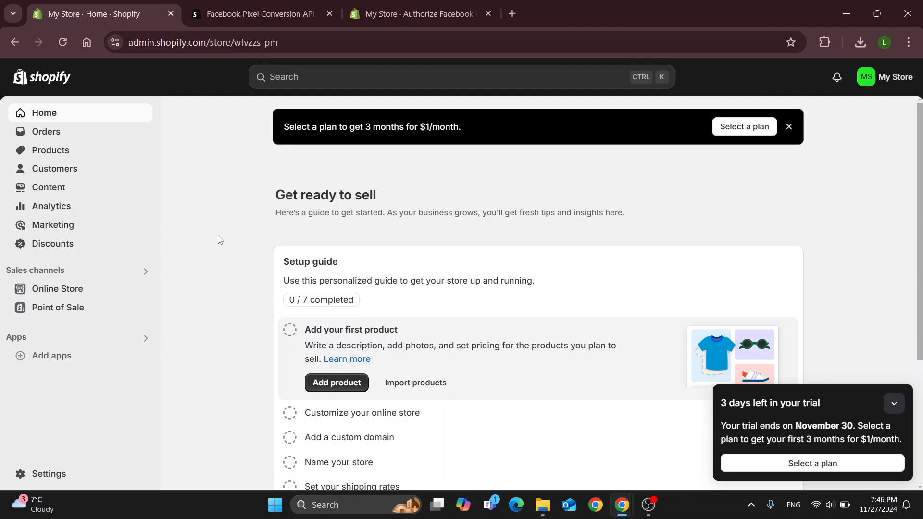
pyautogui.click(259, 13)
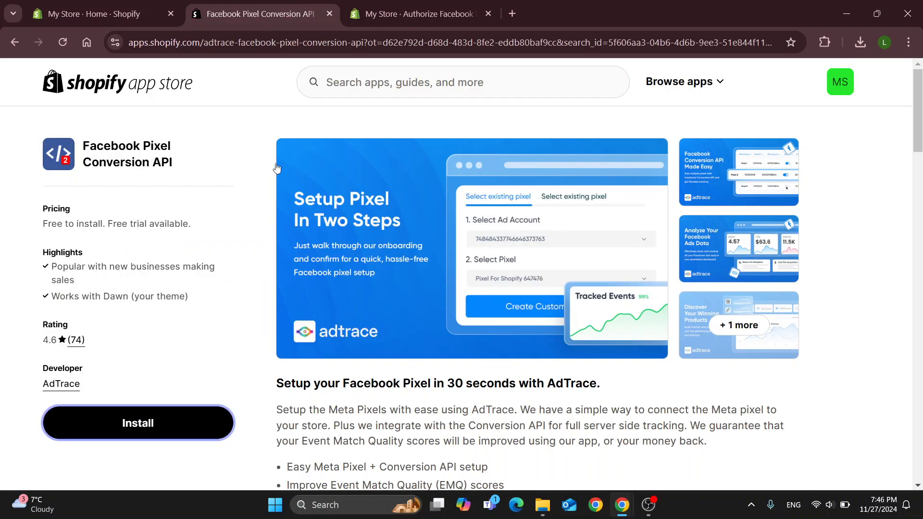
pyautogui.click(88, 14)
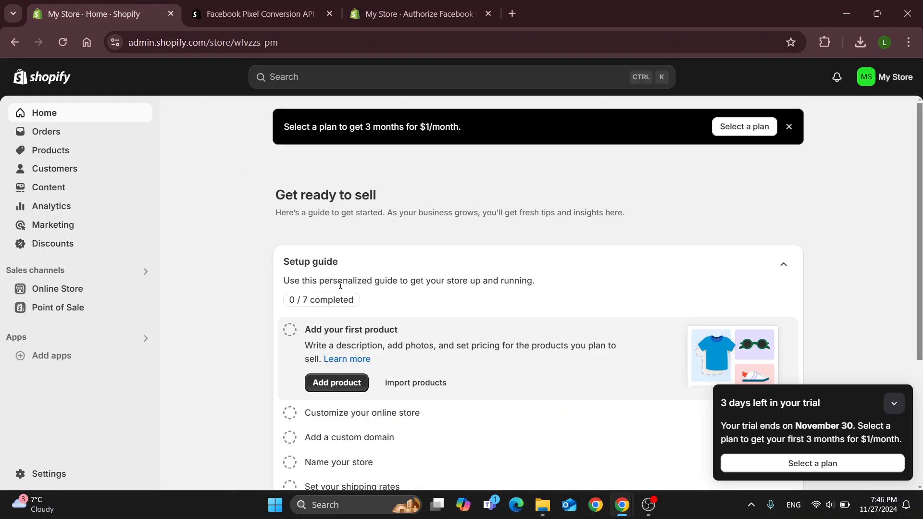